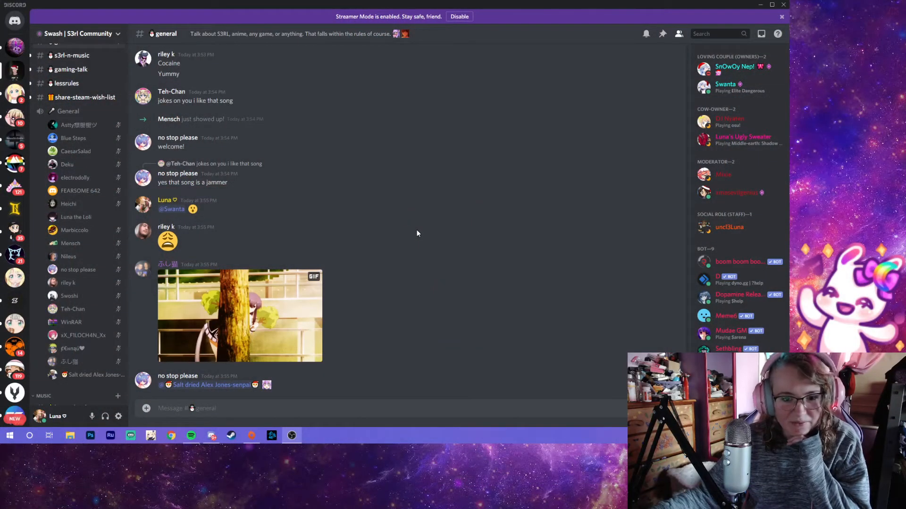
mouse_move(403, 229)
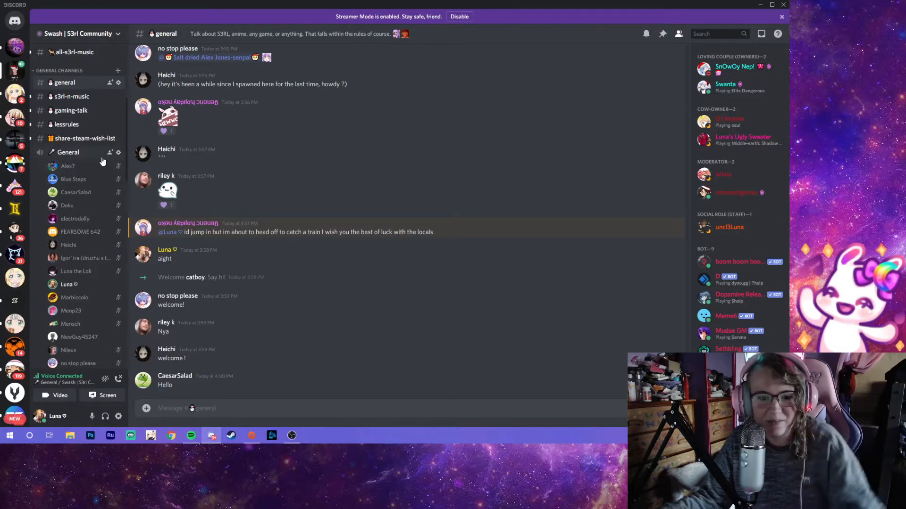
Send "if you spazzed we'll come back to you" to the #general channel
scroll(down, 3)
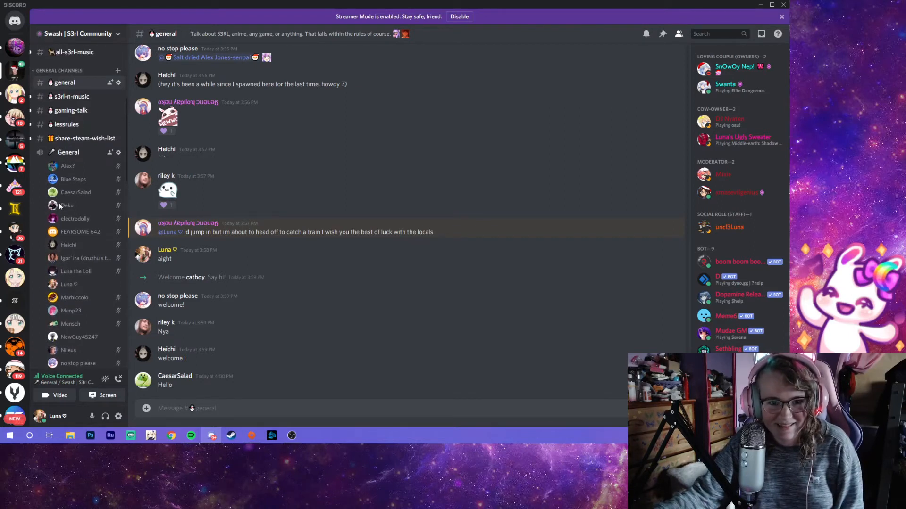
scroll(down, 3)
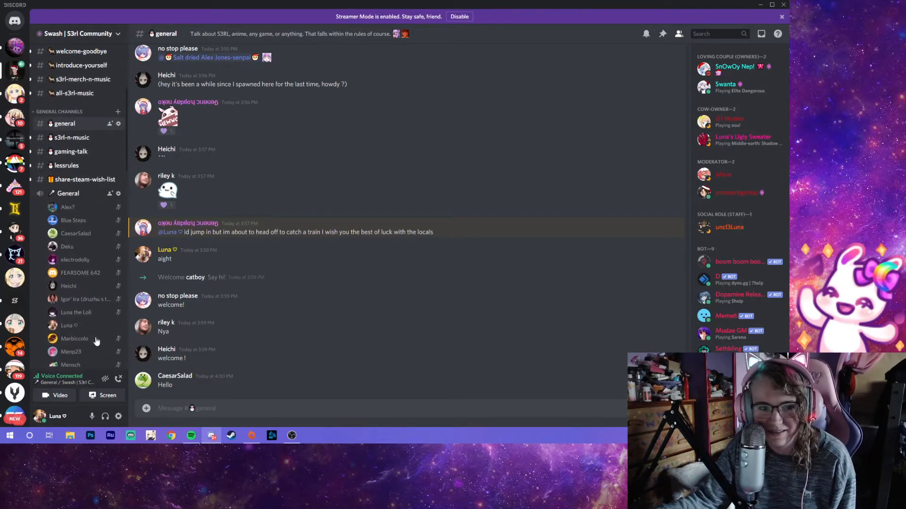
scroll(down, 3)
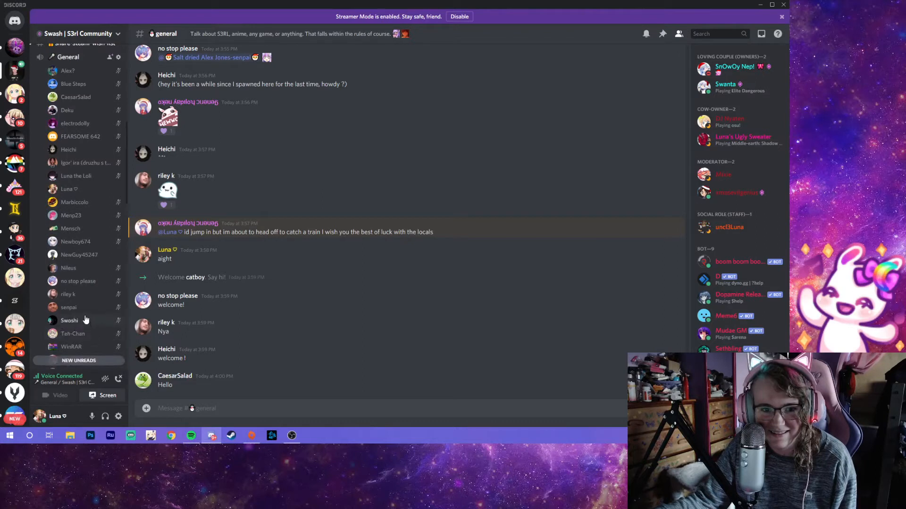
mouse_move(45, 267)
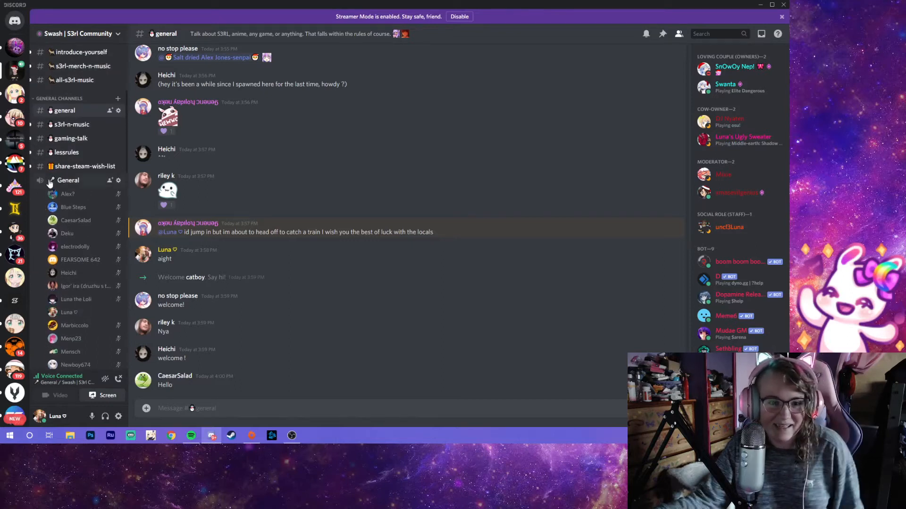
mouse_move(168, 193)
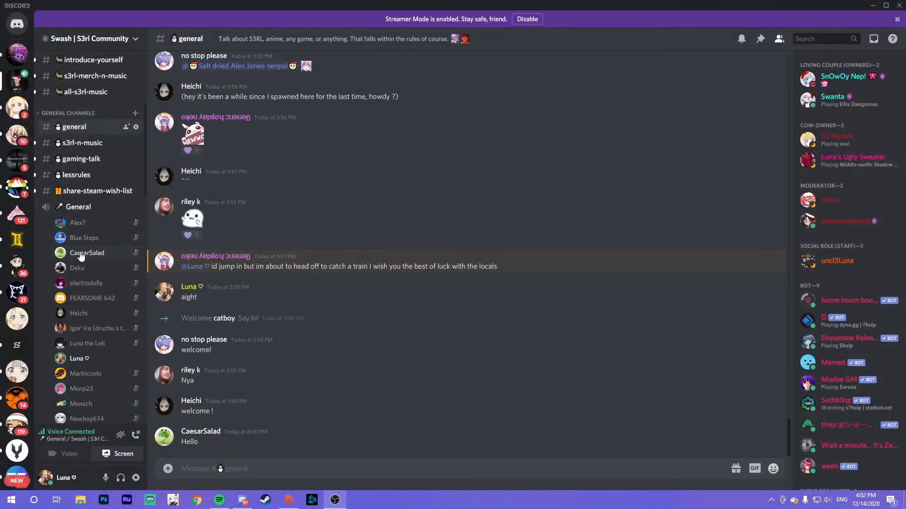
mouse_move(124, 264)
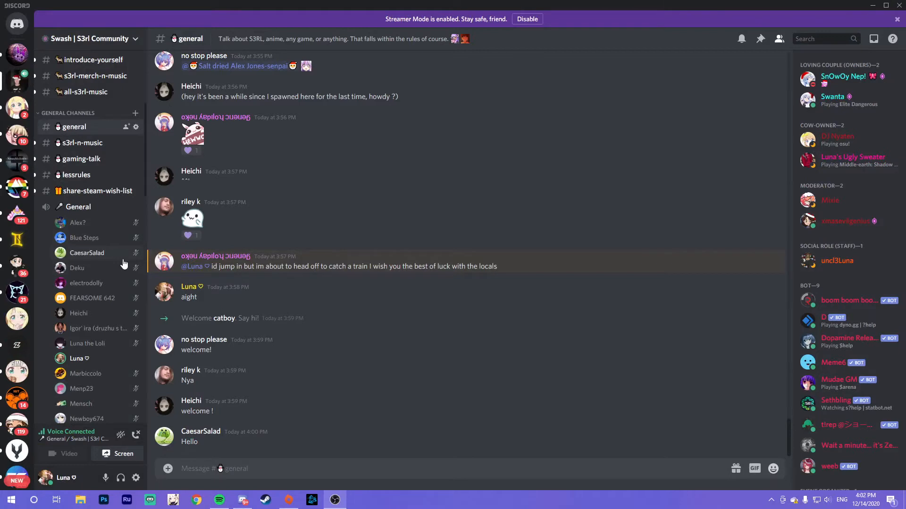
mouse_move(397, 240)
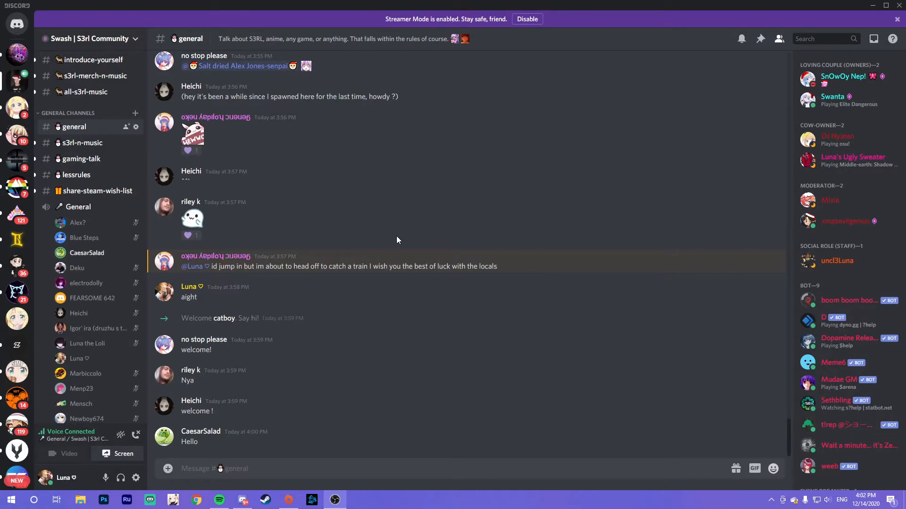
mouse_move(355, 196)
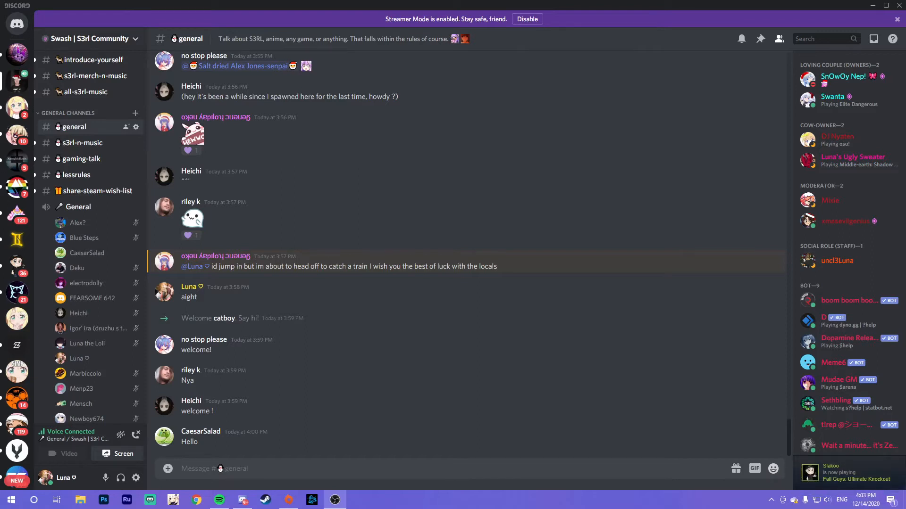
mouse_move(809, 327)
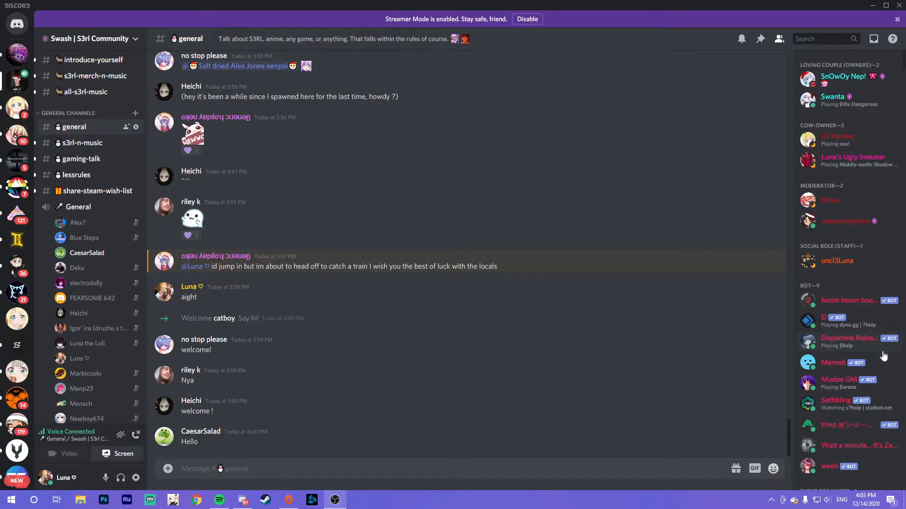
mouse_move(884, 359)
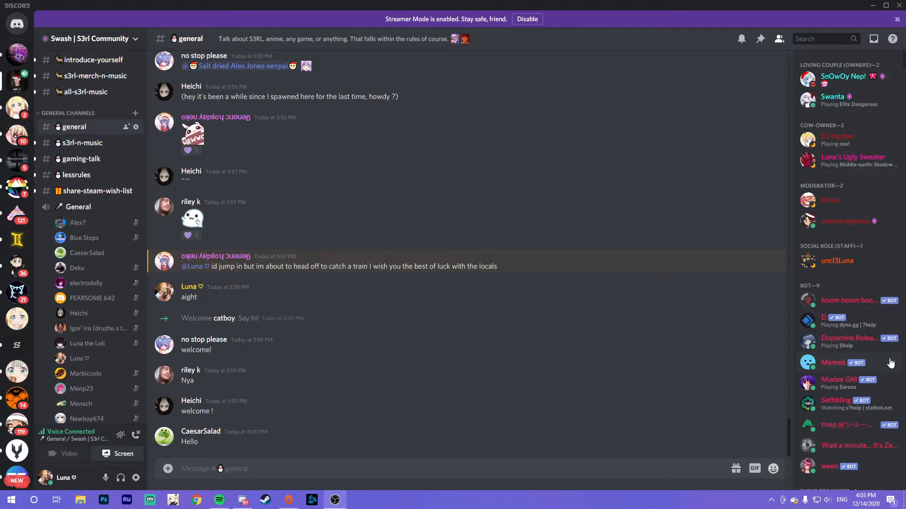
mouse_move(874, 374)
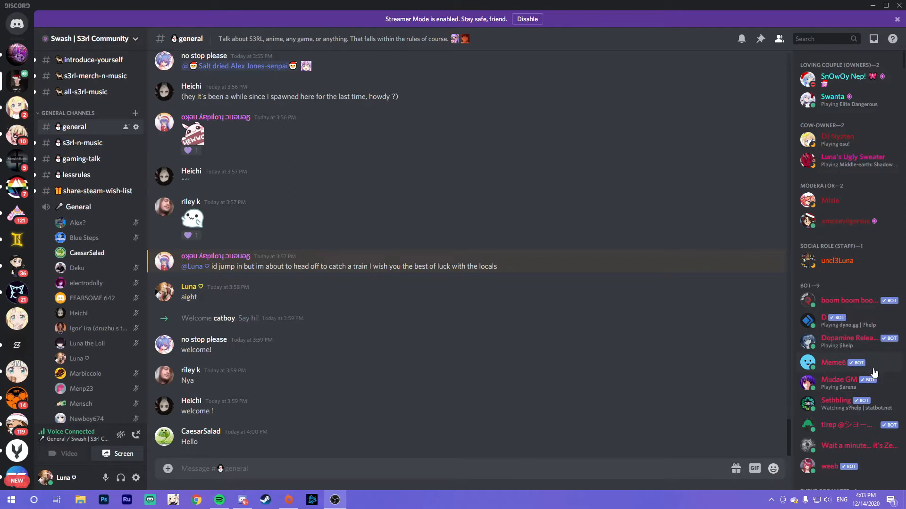
mouse_move(872, 374)
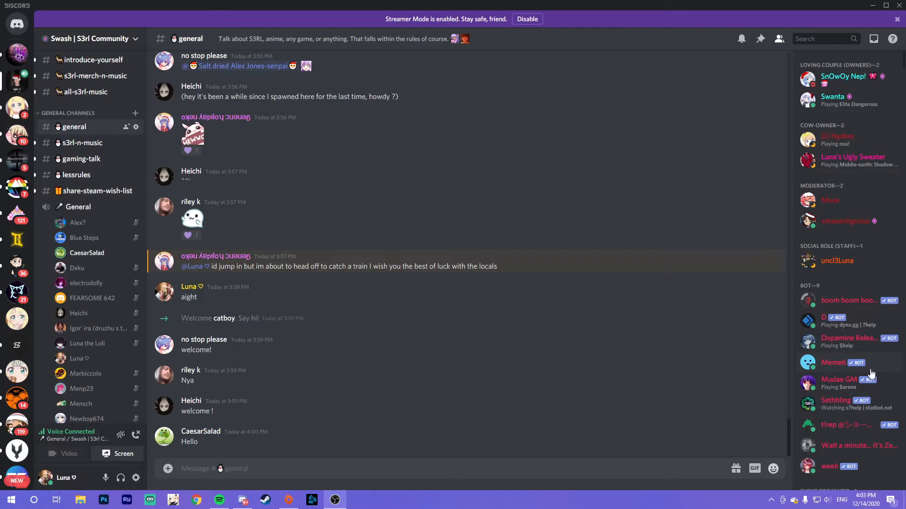
mouse_move(868, 377)
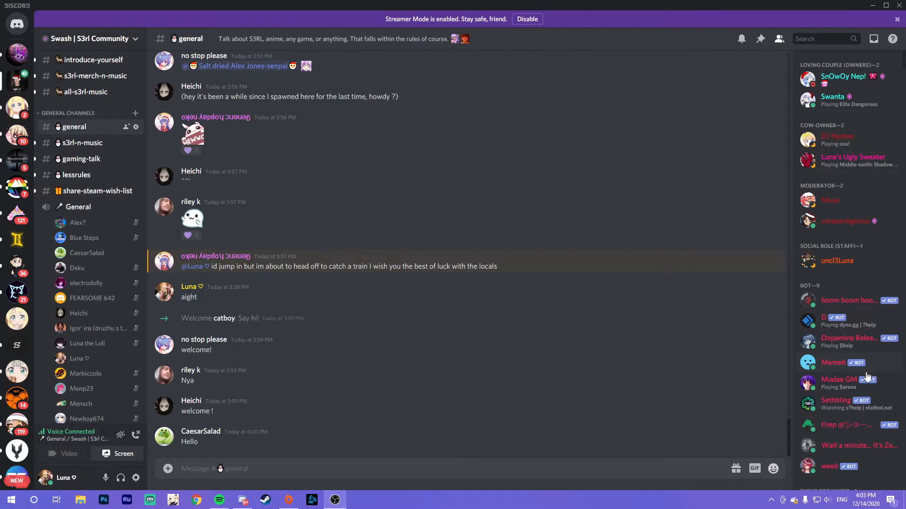
mouse_move(849, 380)
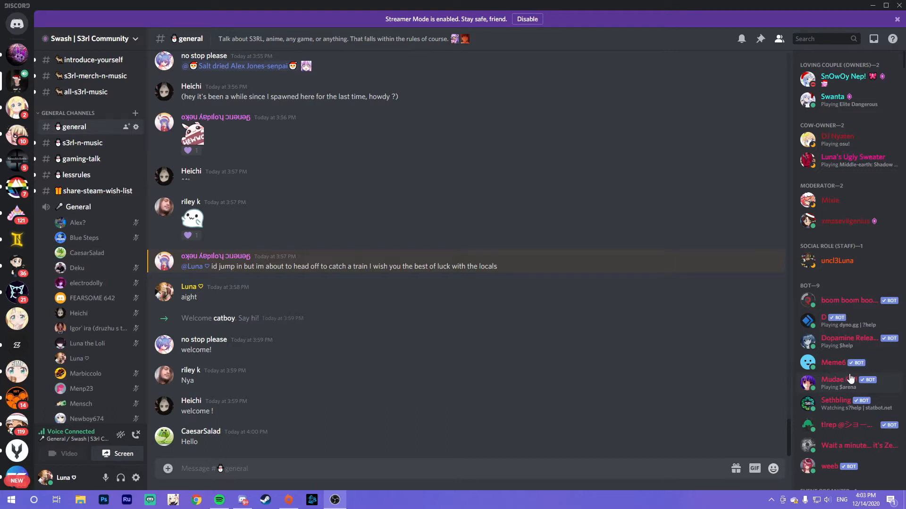
mouse_move(843, 398)
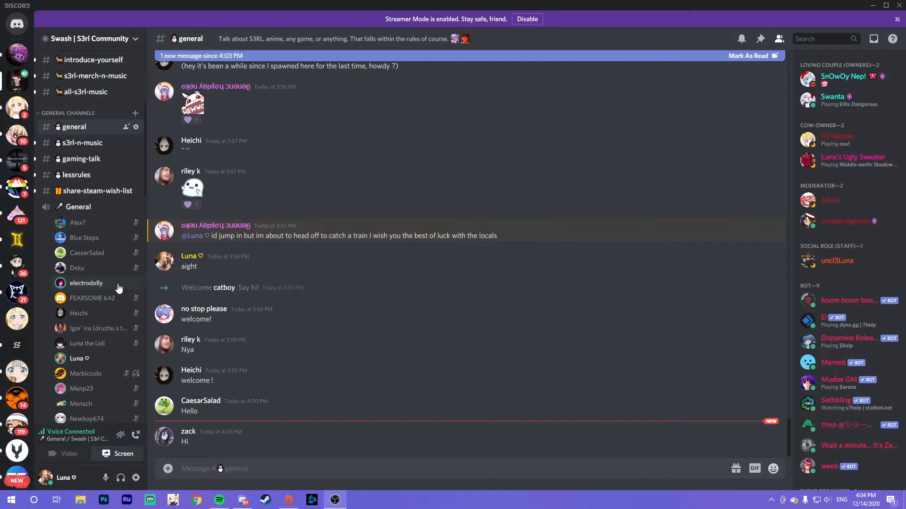
mouse_move(282, 352)
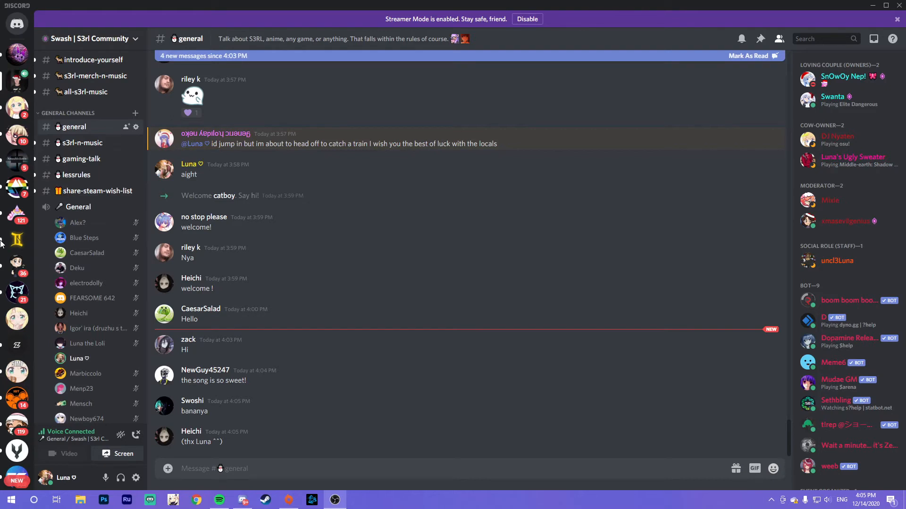
mouse_move(89, 5)
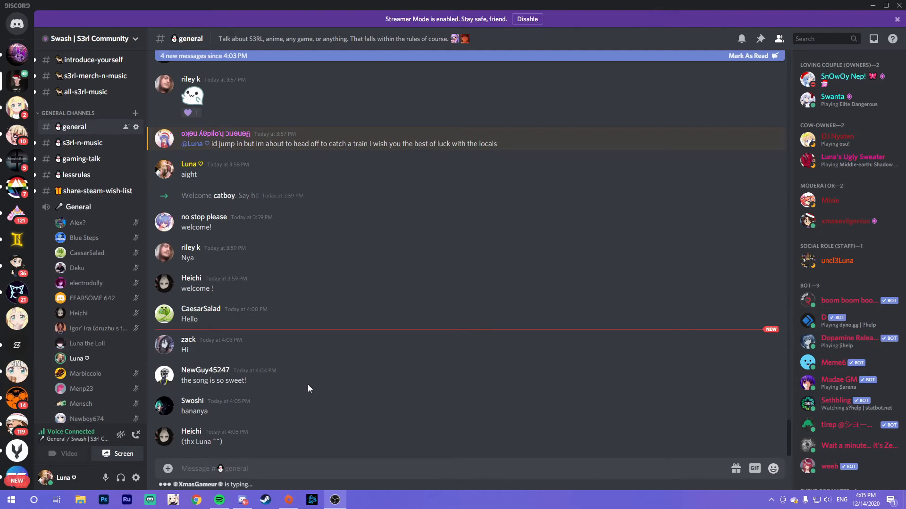
mouse_move(194, 356)
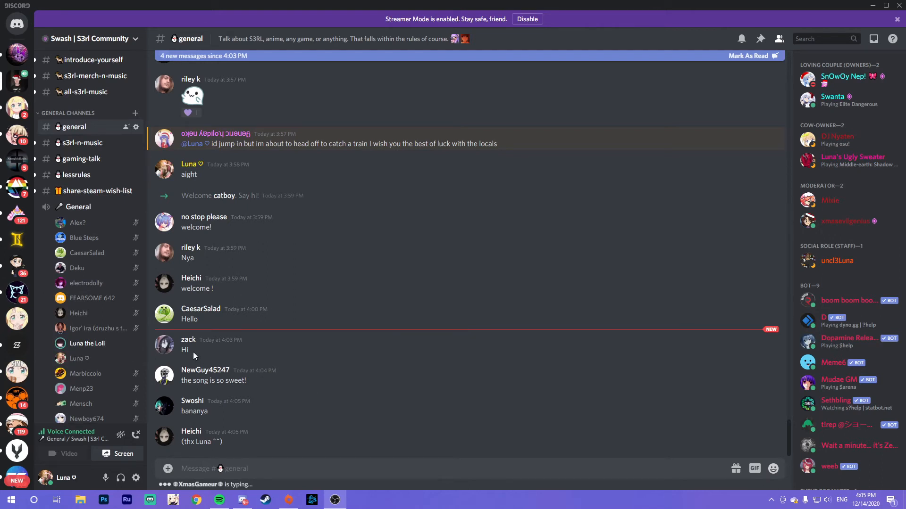
mouse_move(166, 464)
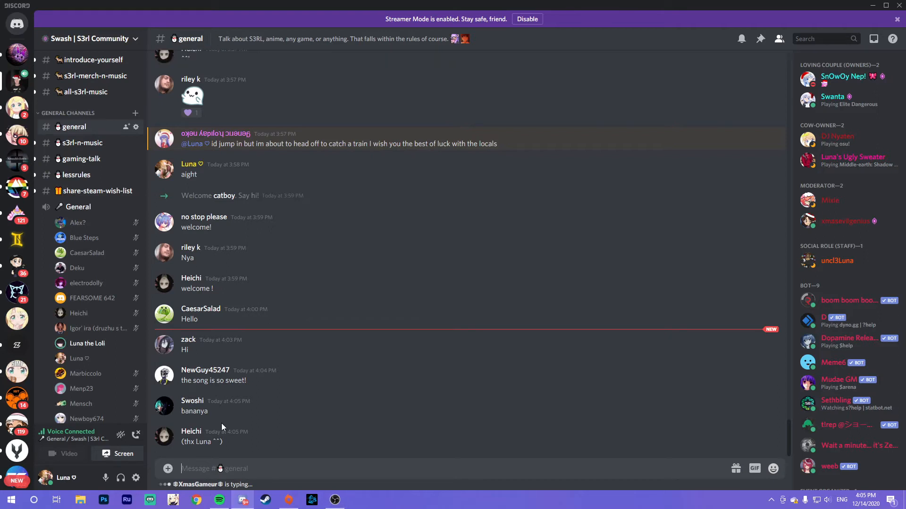
text(if your mic)
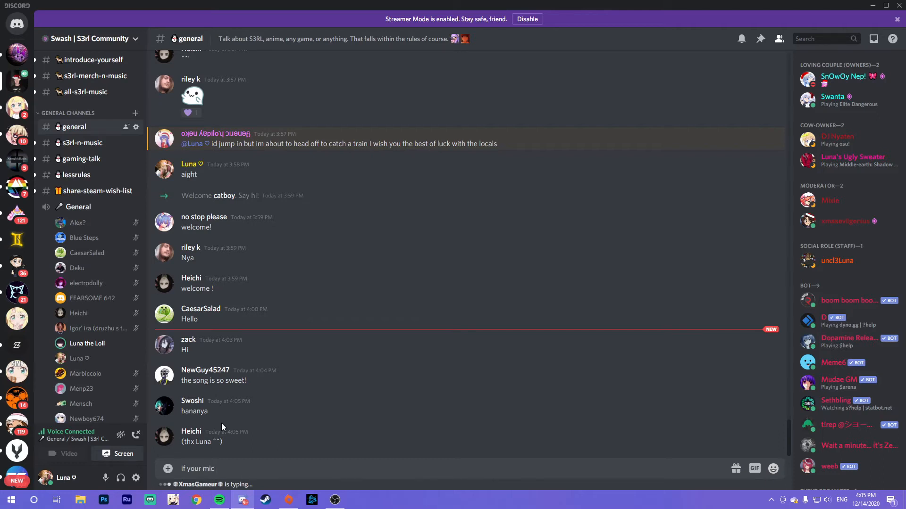
text(spa)
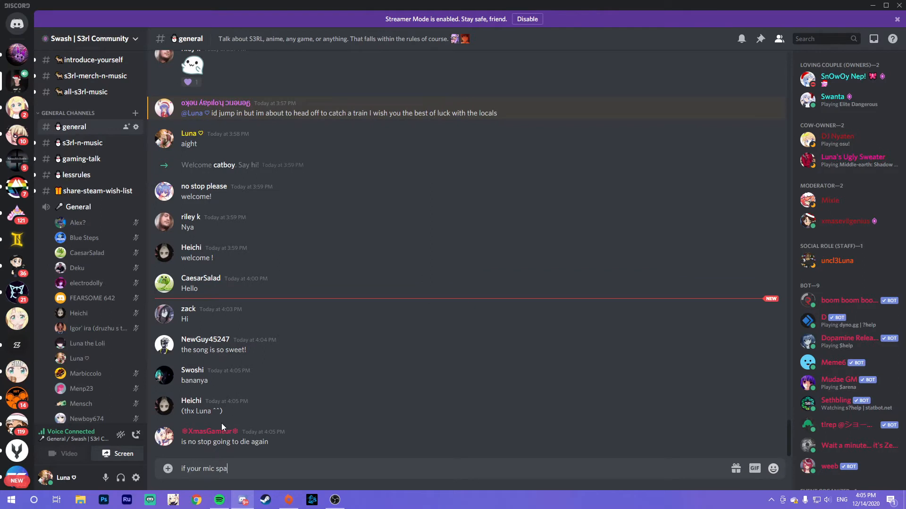
text(zzed)
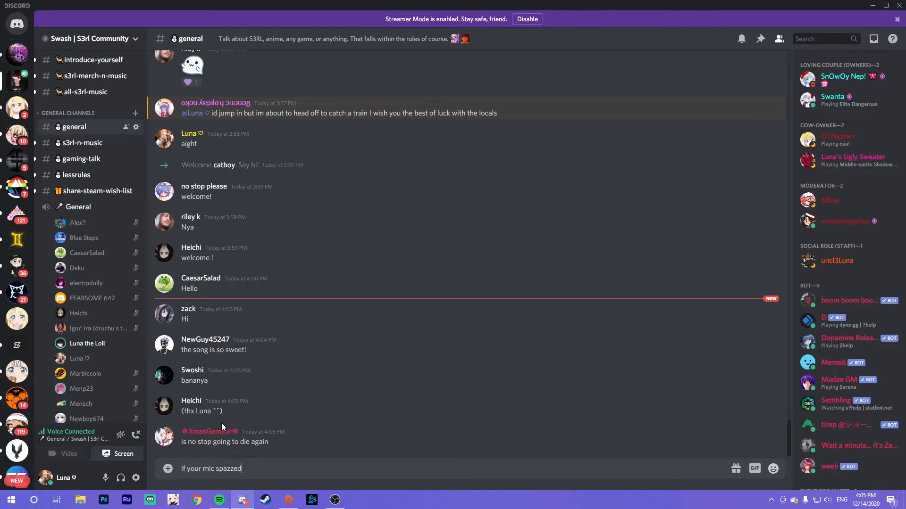
text(we'll)
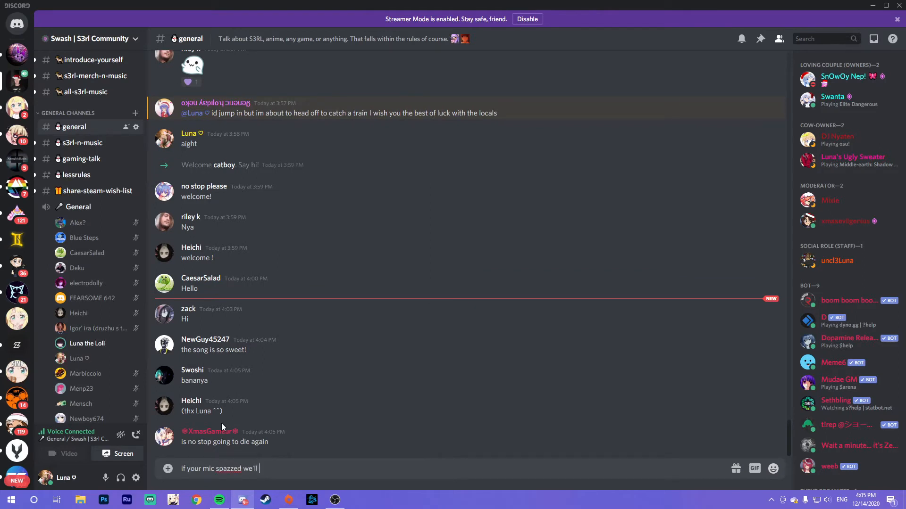
text(come)
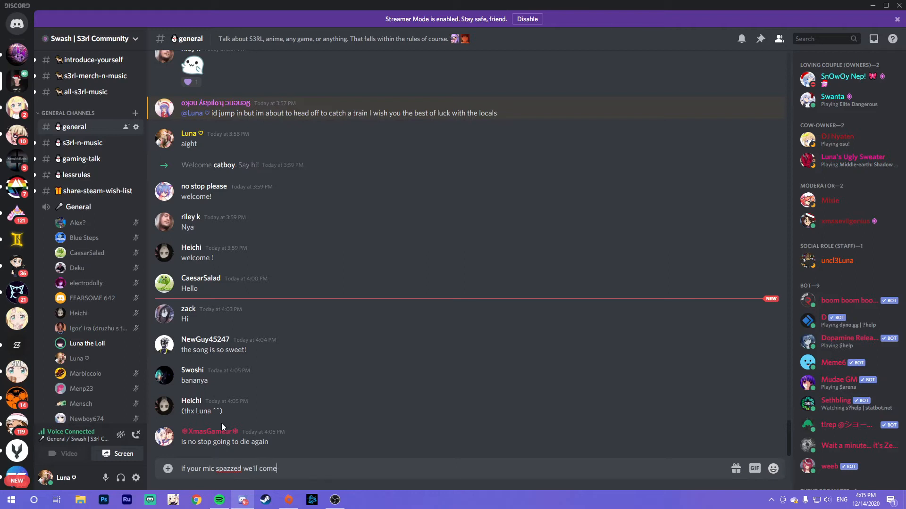
text(back to you)
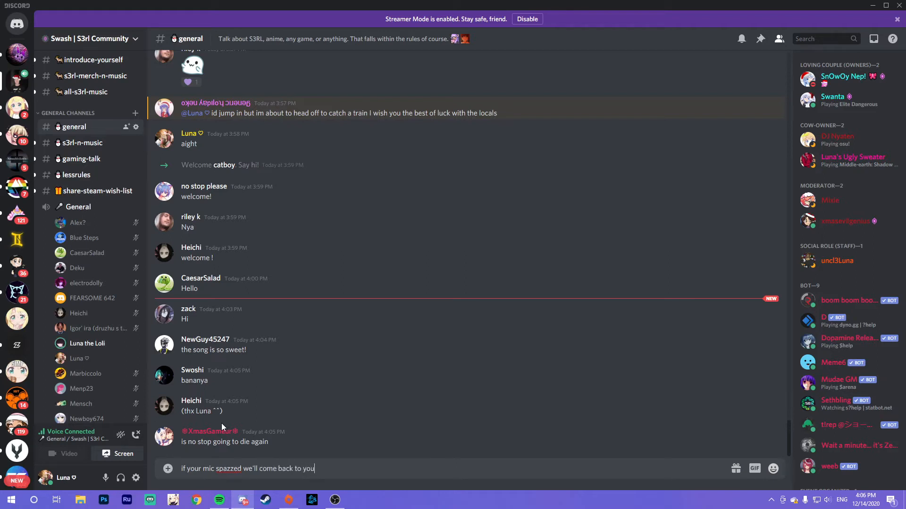
key(enter)
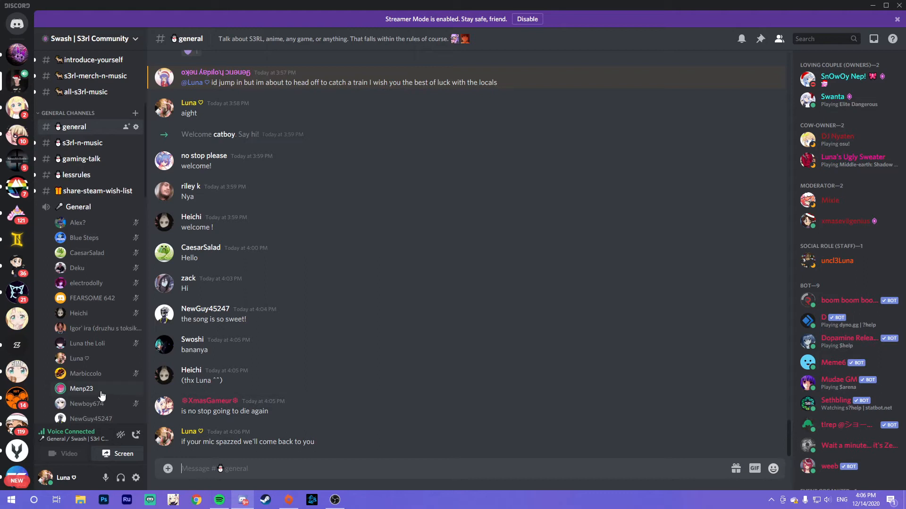
scroll(down, 3)
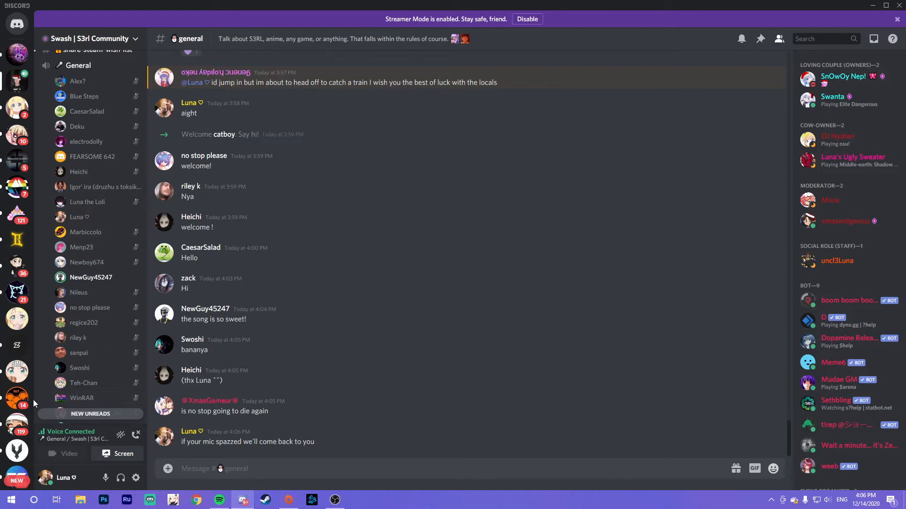
click(214, 469)
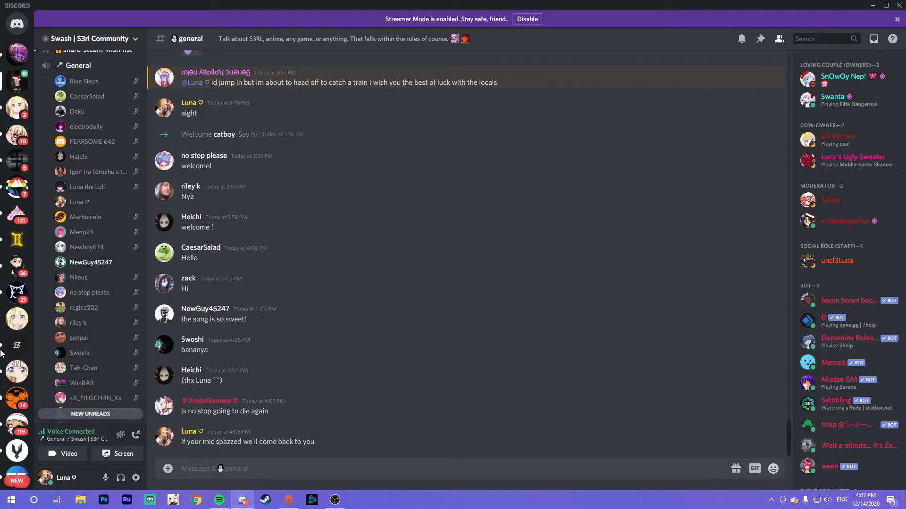
scroll(down, 3)
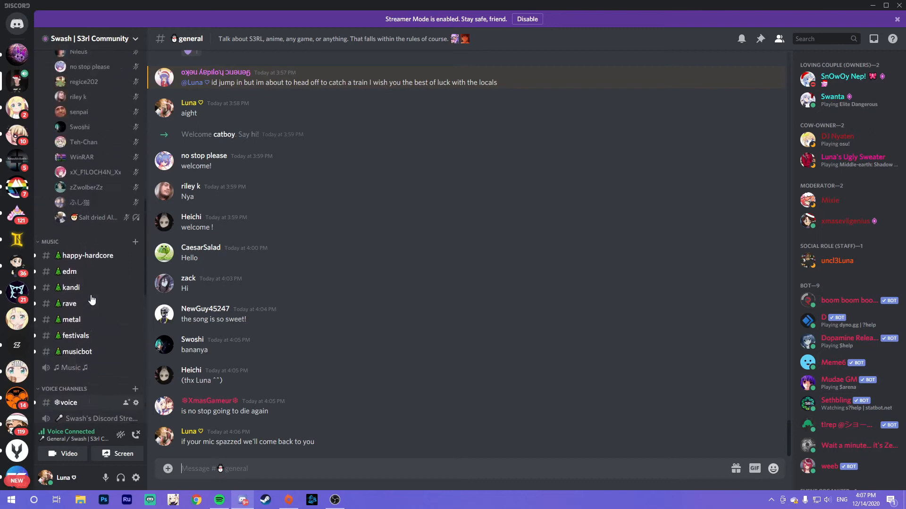
scroll(down, 3)
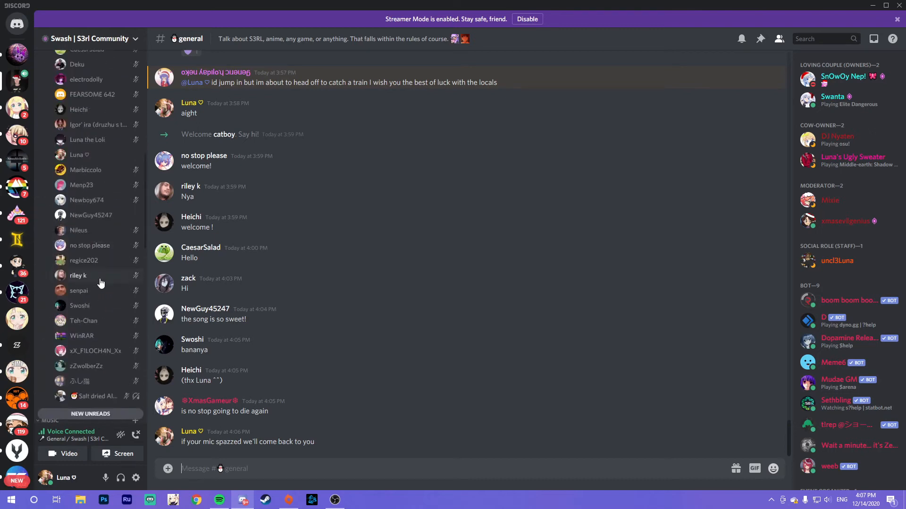
scroll(down, 3)
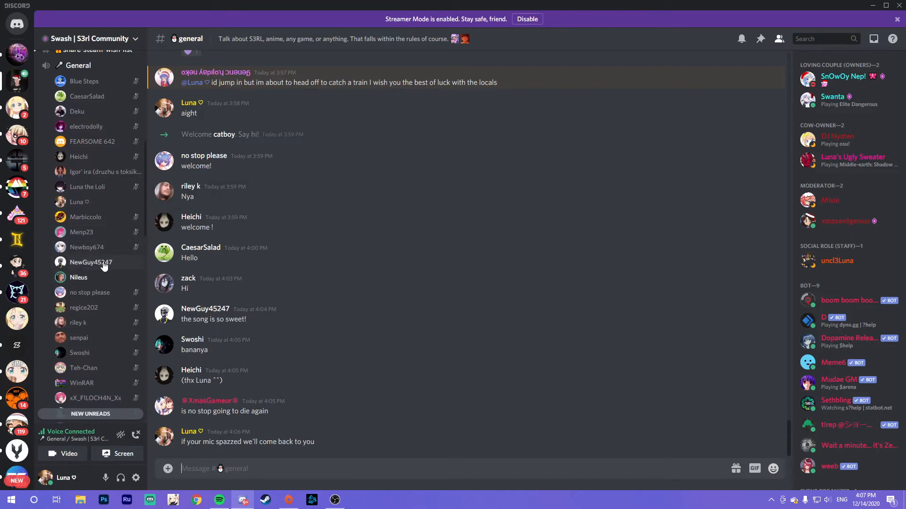
mouse_move(16, 345)
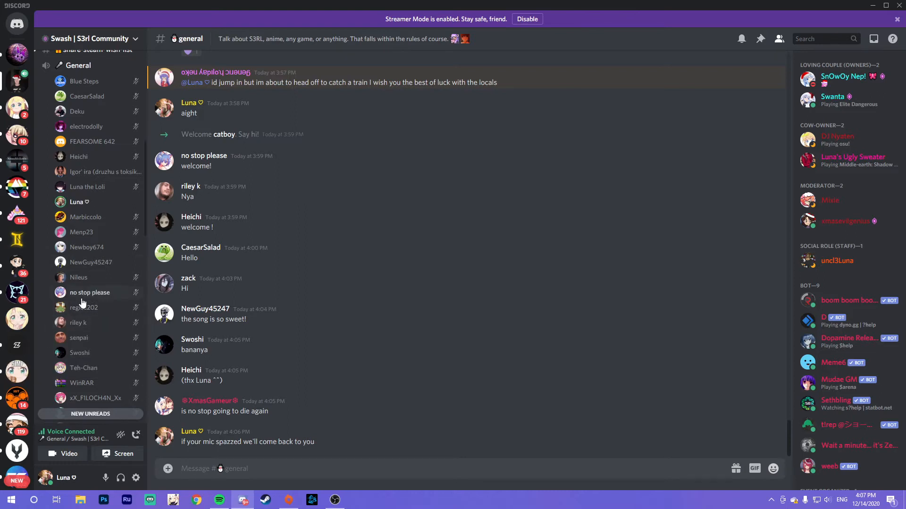
mouse_move(296, 257)
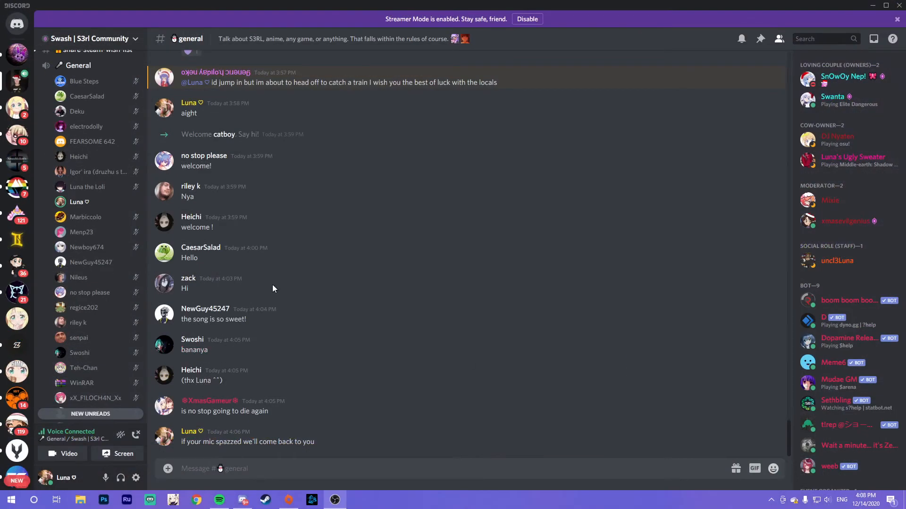
mouse_move(101, 317)
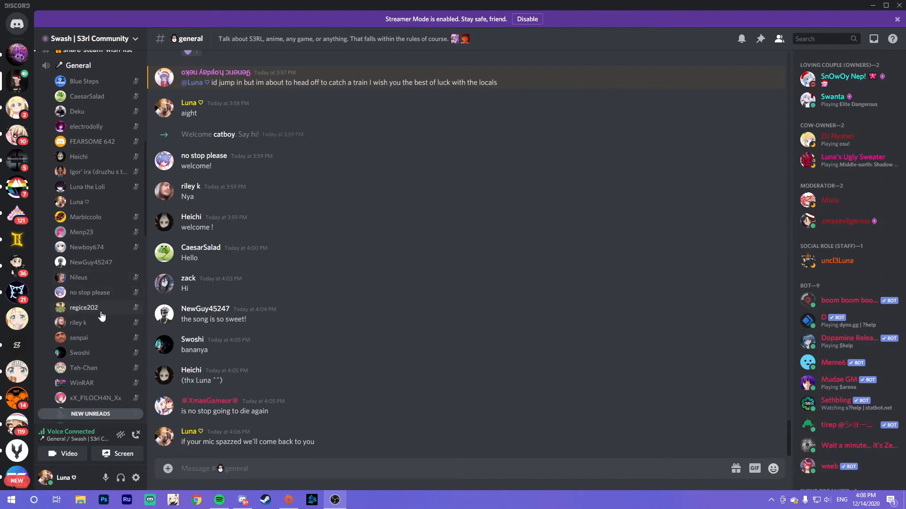
mouse_move(97, 327)
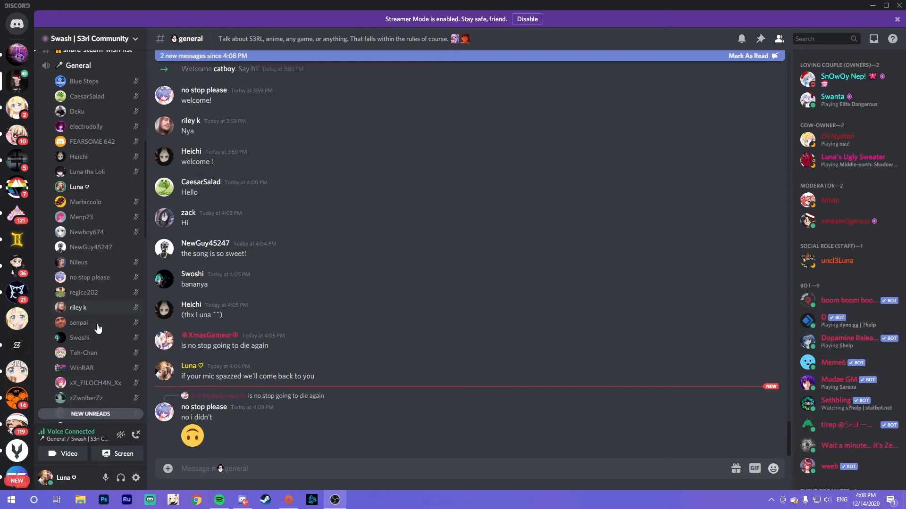
mouse_move(121, 405)
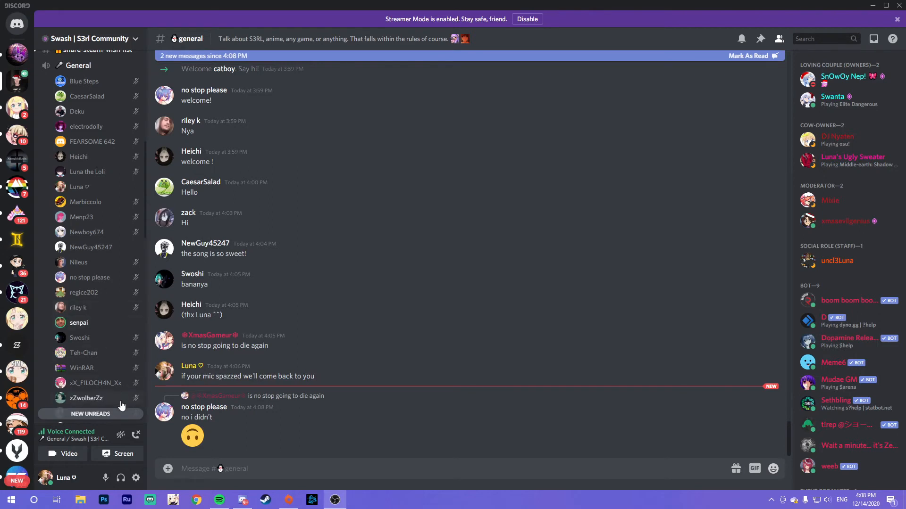
mouse_move(649, 328)
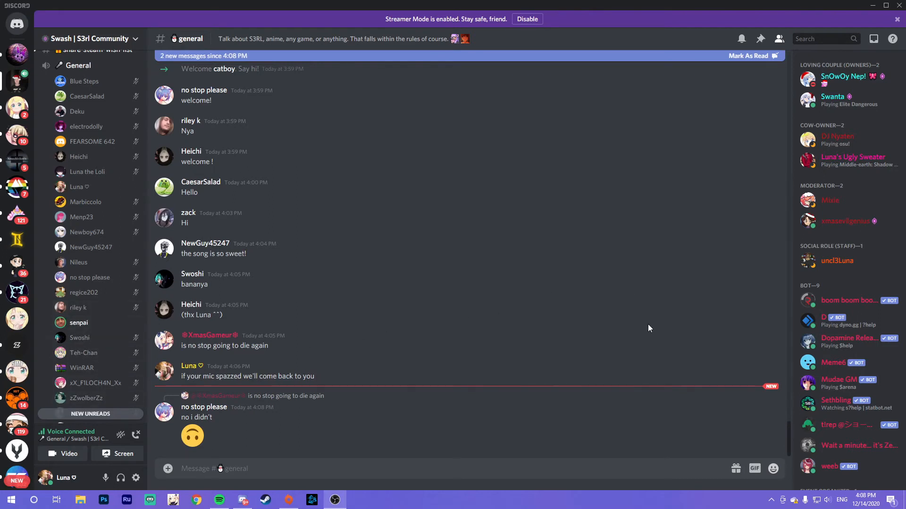
mouse_move(667, 333)
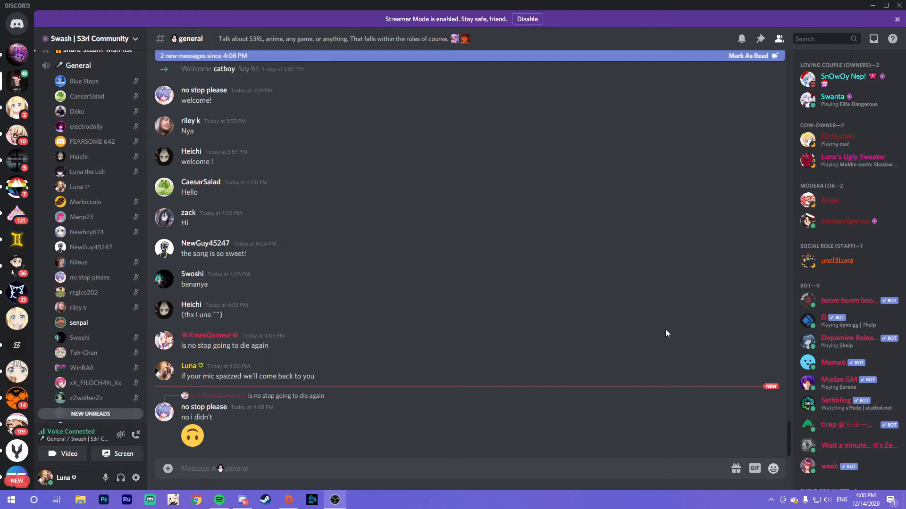
mouse_move(772, 420)
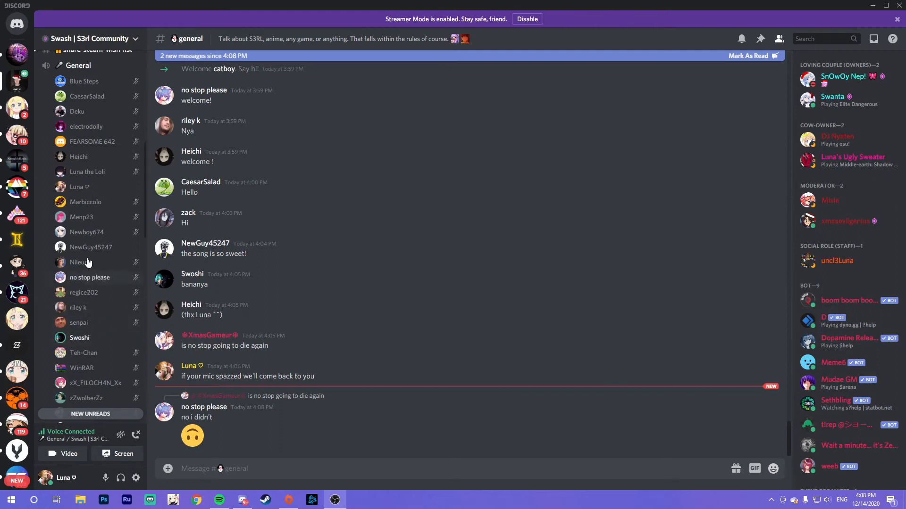
mouse_move(742, 251)
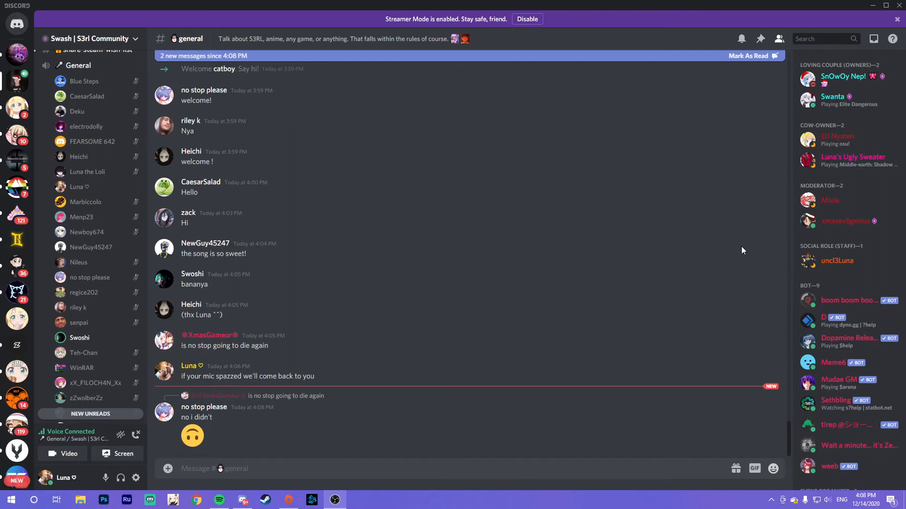
mouse_move(601, 263)
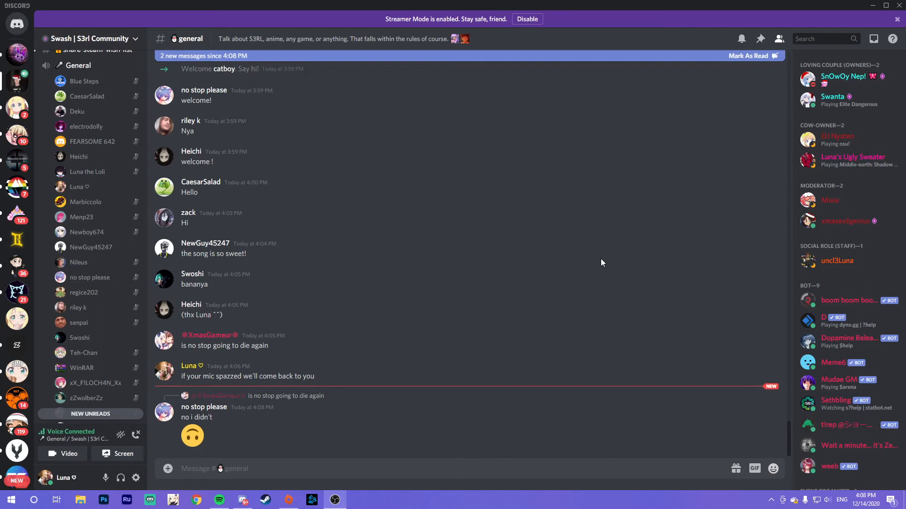
mouse_move(670, 215)
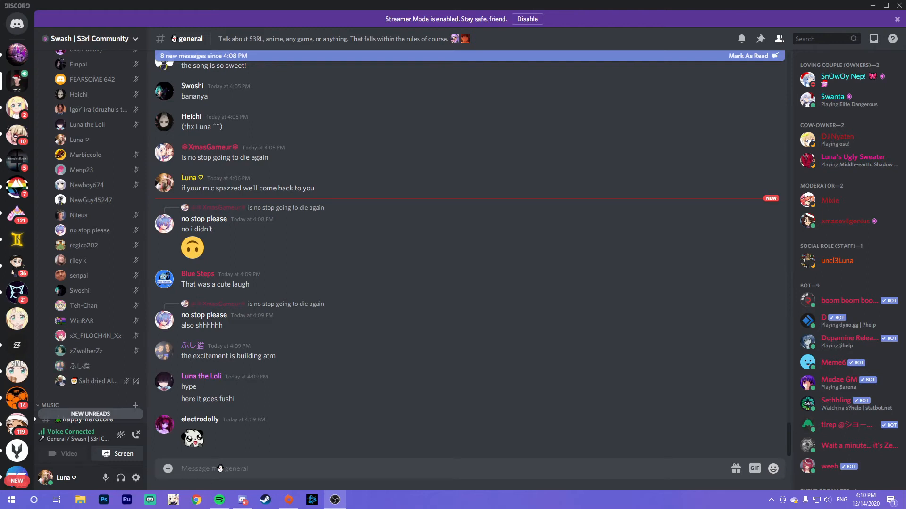
scroll(down, 3)
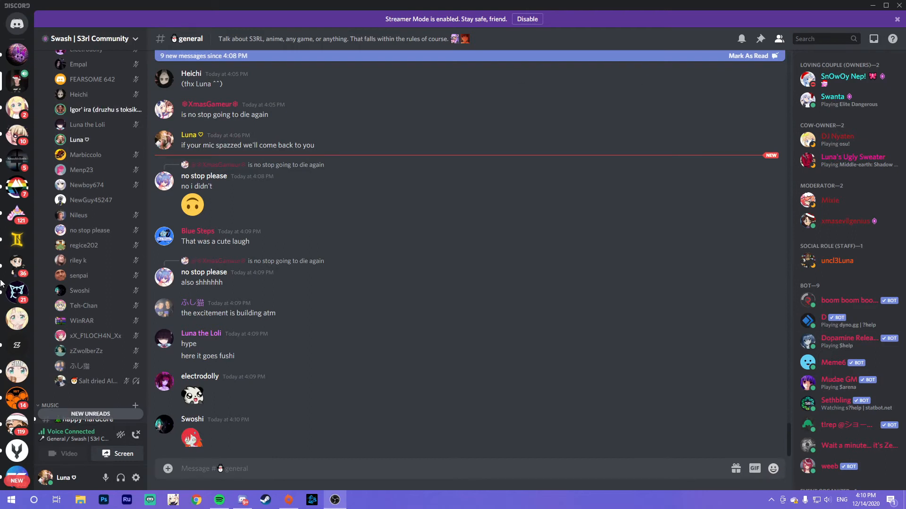
mouse_move(105, 137)
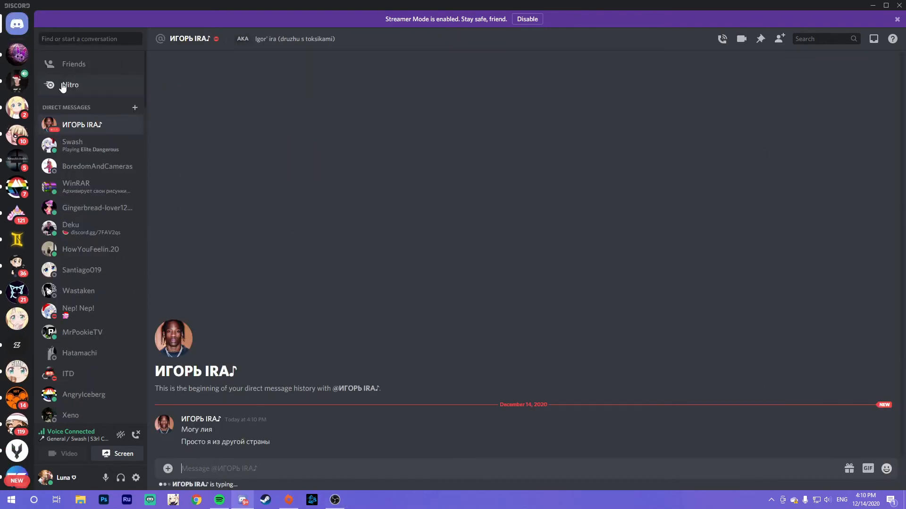
mouse_move(17, 55)
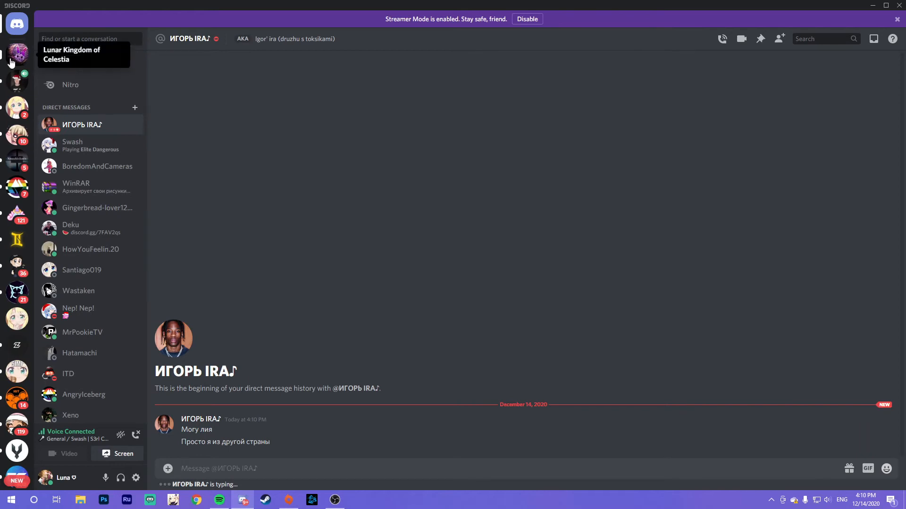
mouse_move(30, 82)
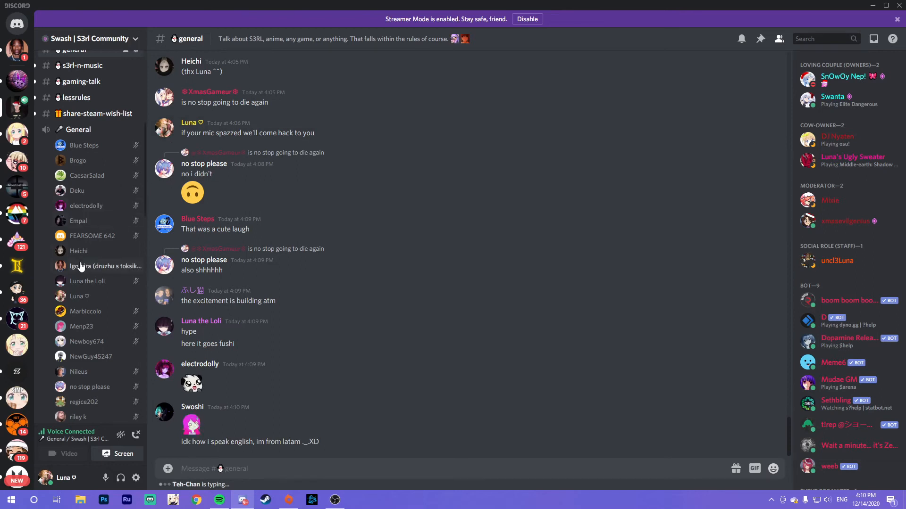
mouse_move(121, 331)
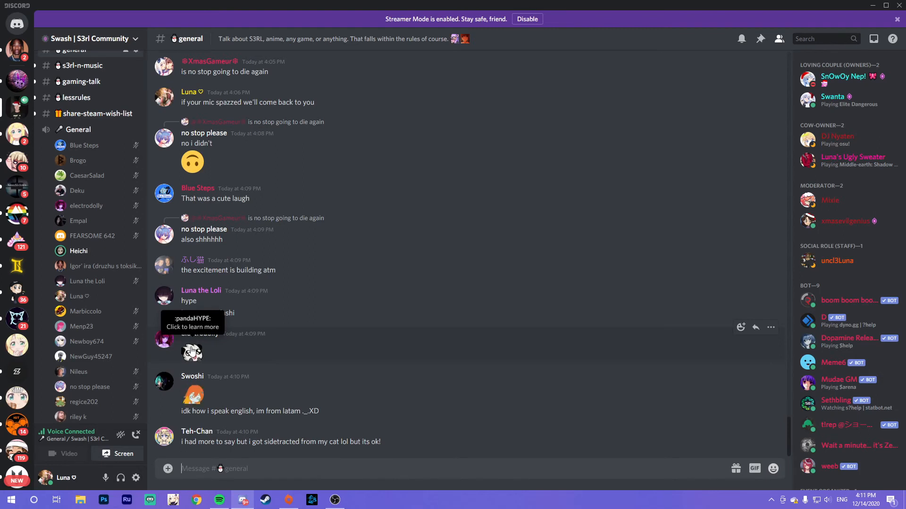
Scroll down through the chat to follow the latest messages
scroll(down, 3)
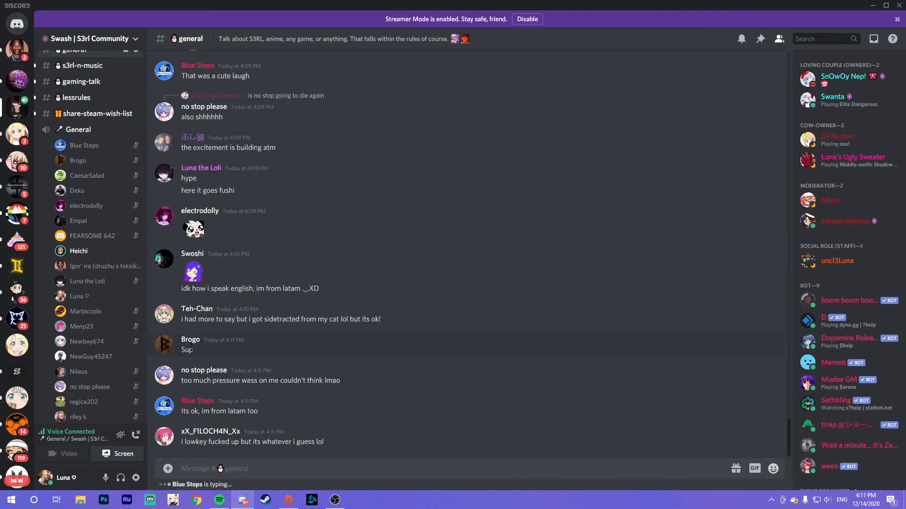
scroll(down, 3)
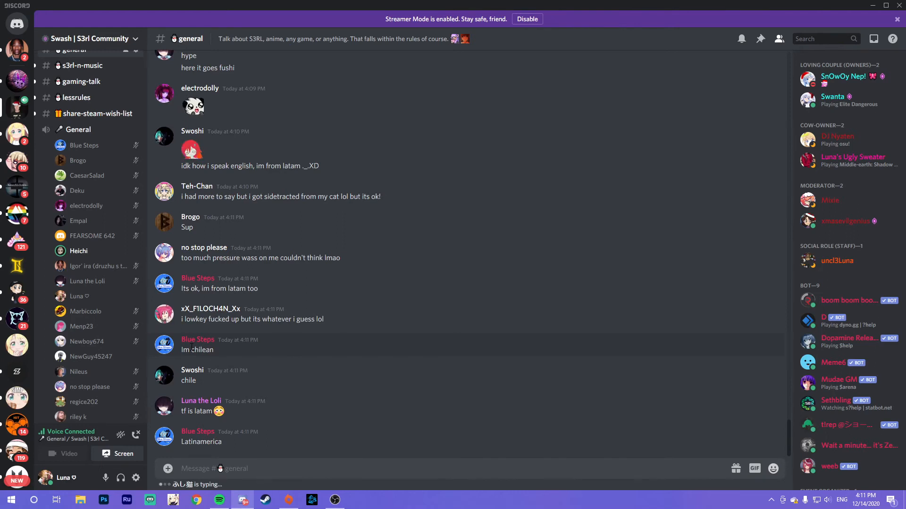
scroll(down, 3)
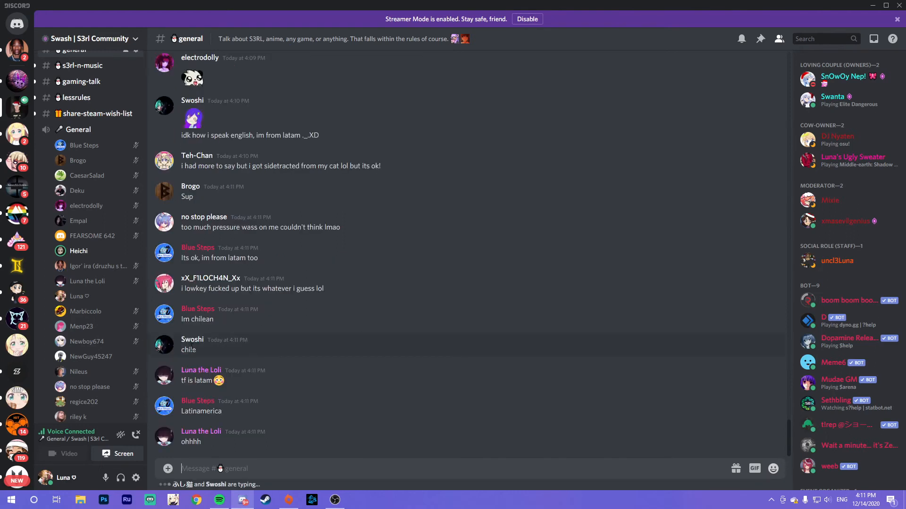
scroll(down, 3)
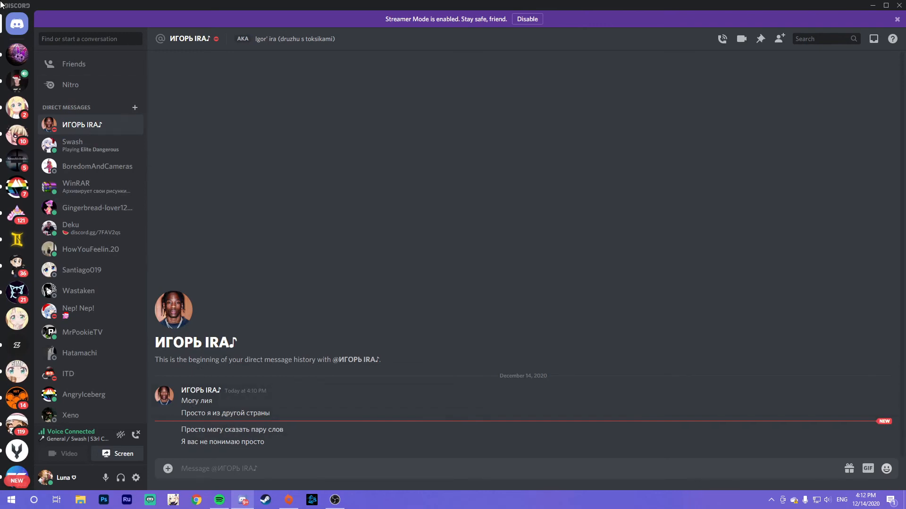
mouse_move(17, 81)
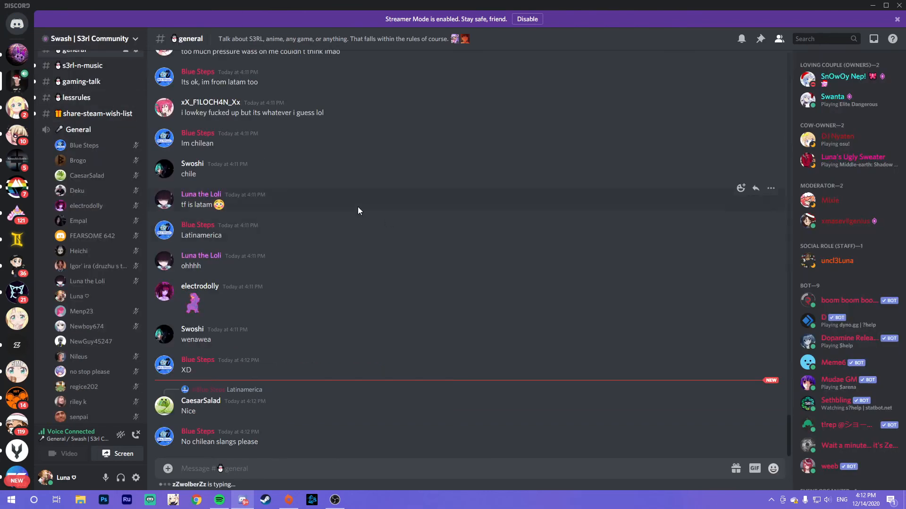
mouse_move(136, 312)
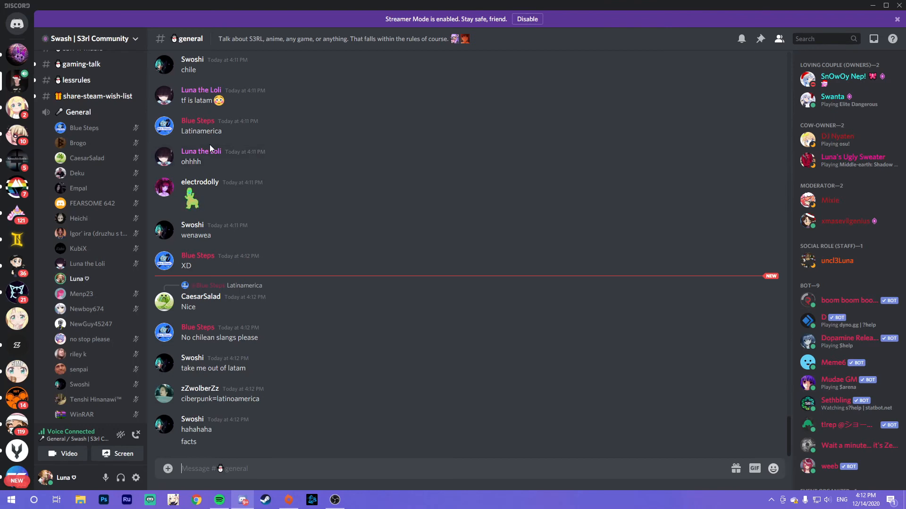
mouse_move(16, 49)
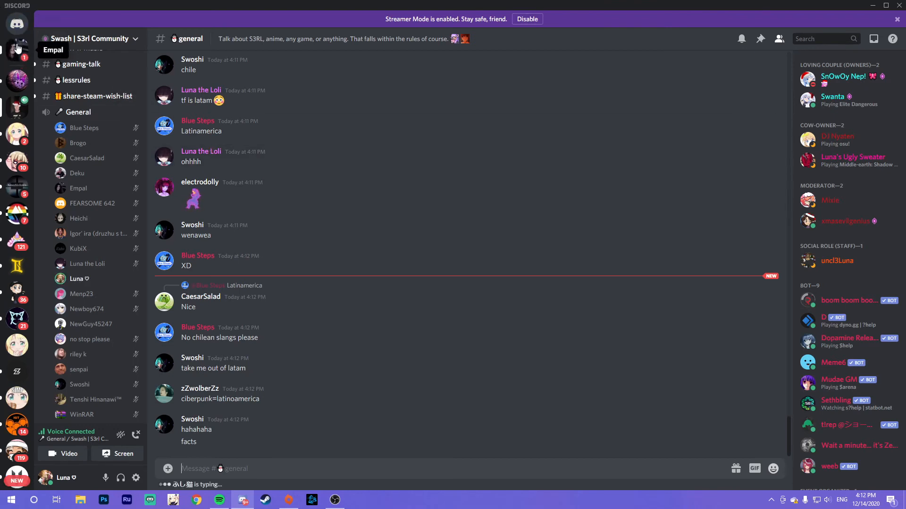
click(16, 49)
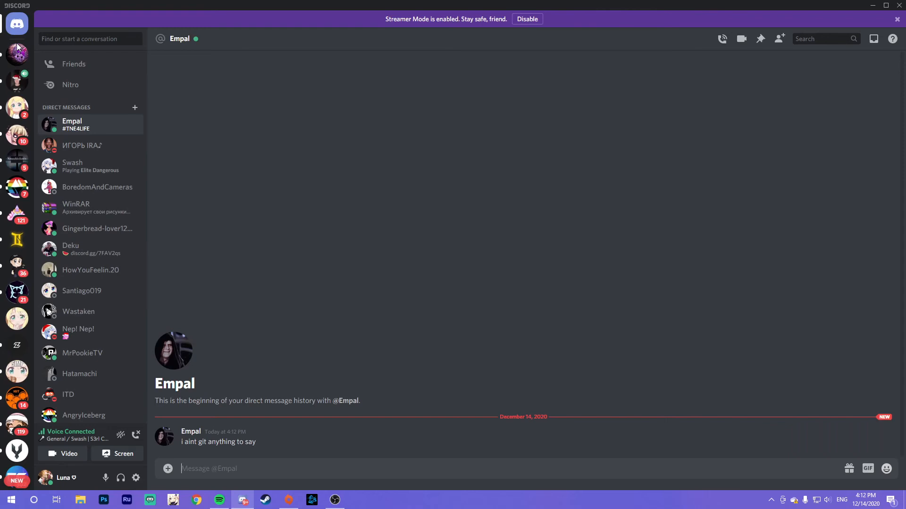
mouse_move(16, 23)
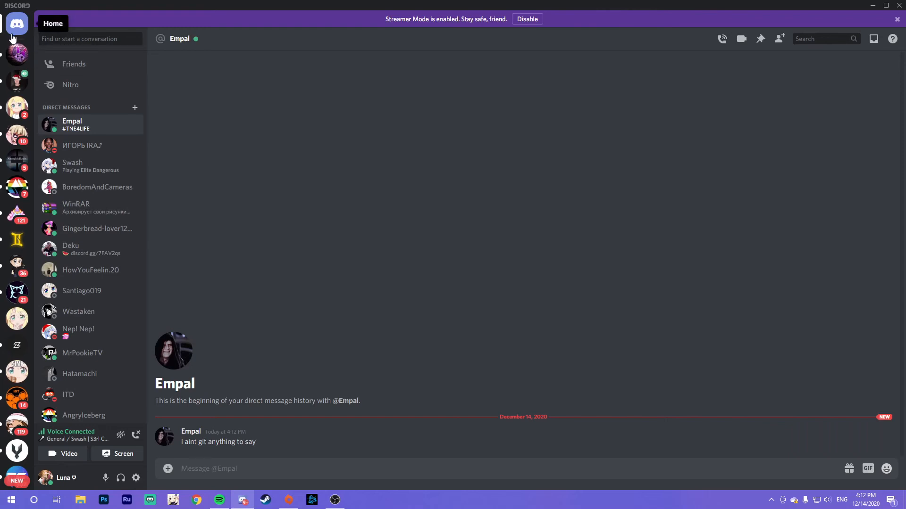
mouse_move(16, 77)
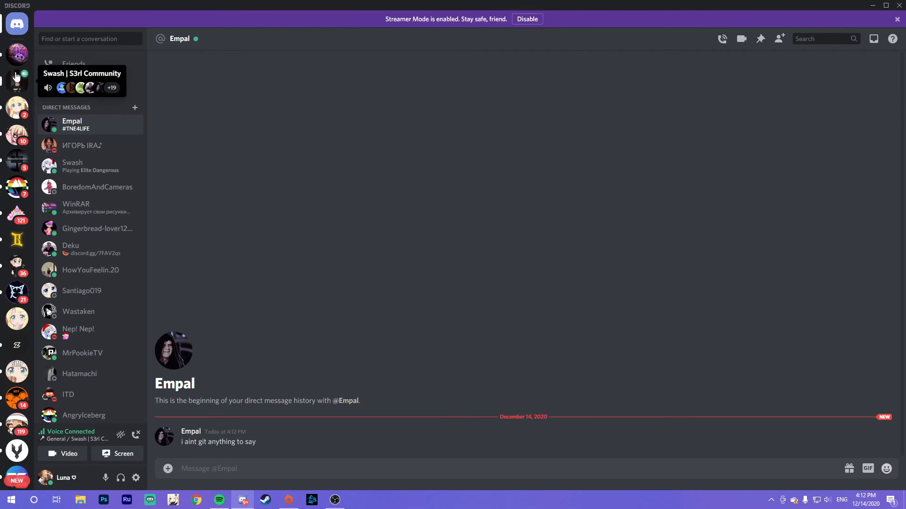
click(17, 76)
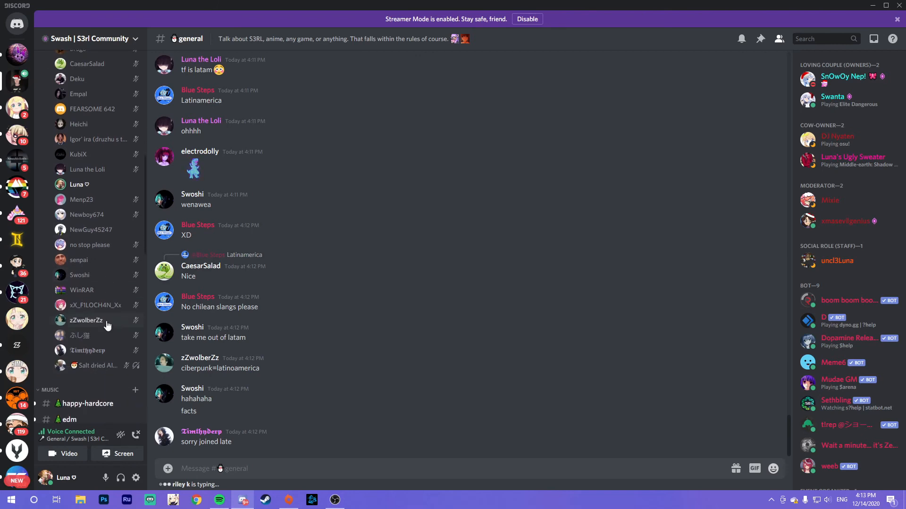
mouse_move(79, 154)
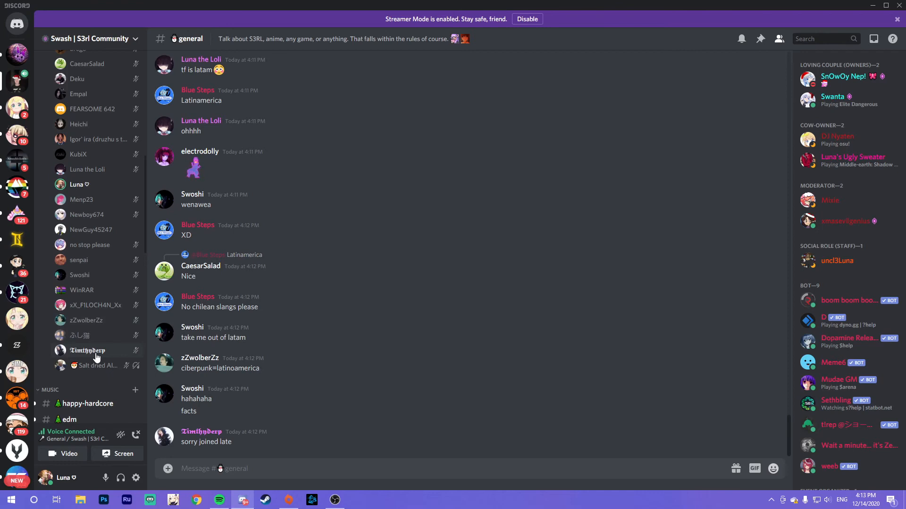
click(86, 350)
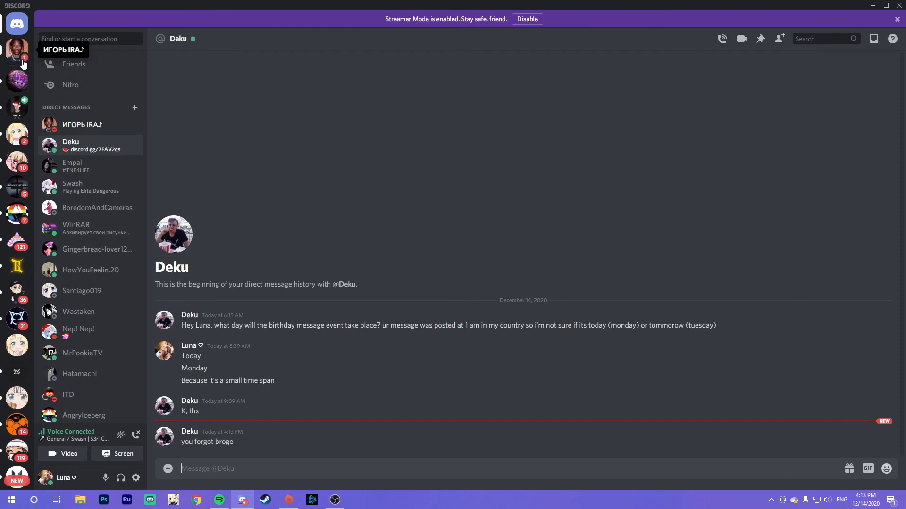
mouse_move(17, 81)
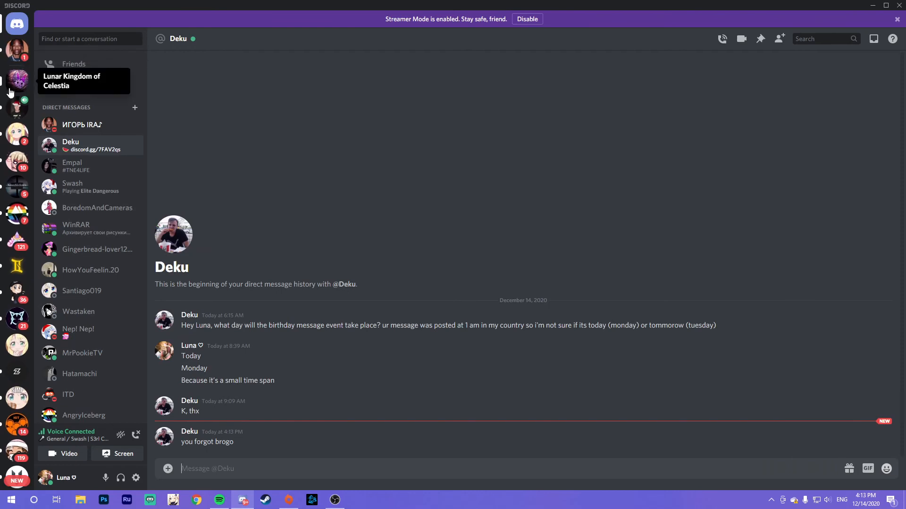
click(17, 82)
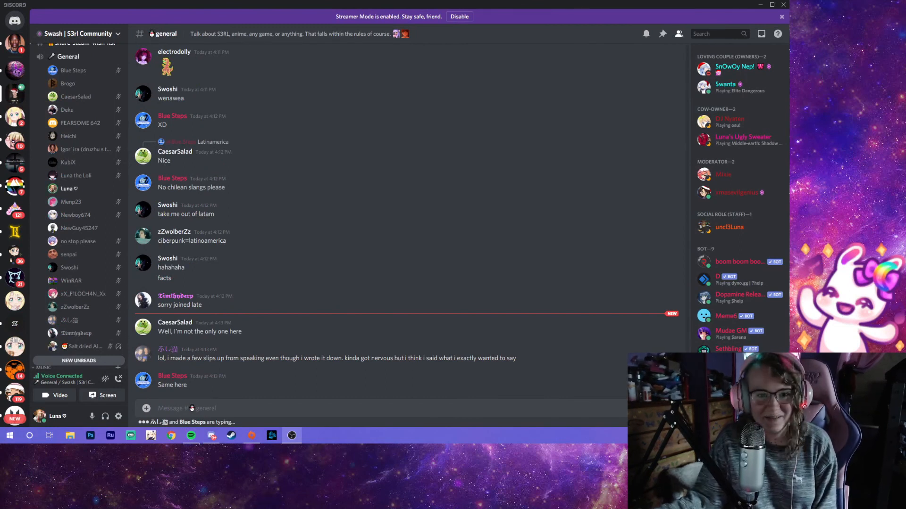
scroll(down, 3)
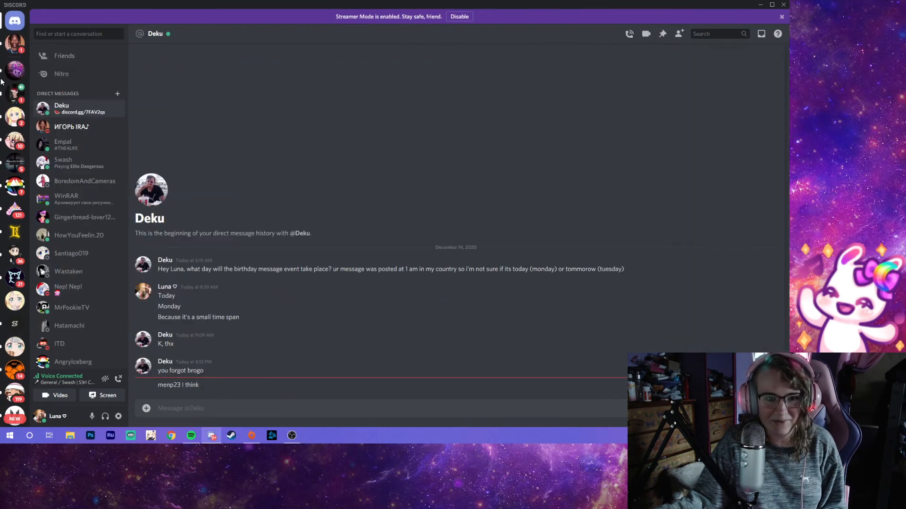
click(72, 126)
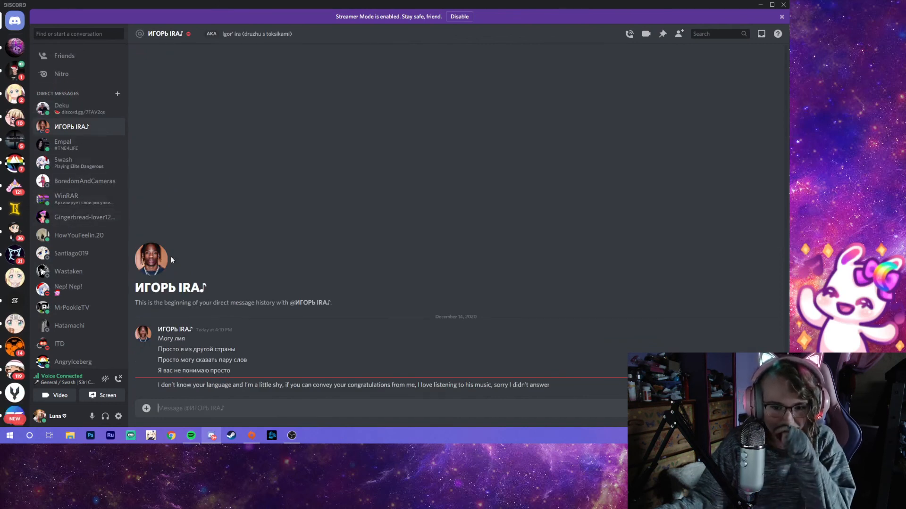
mouse_move(234, 184)
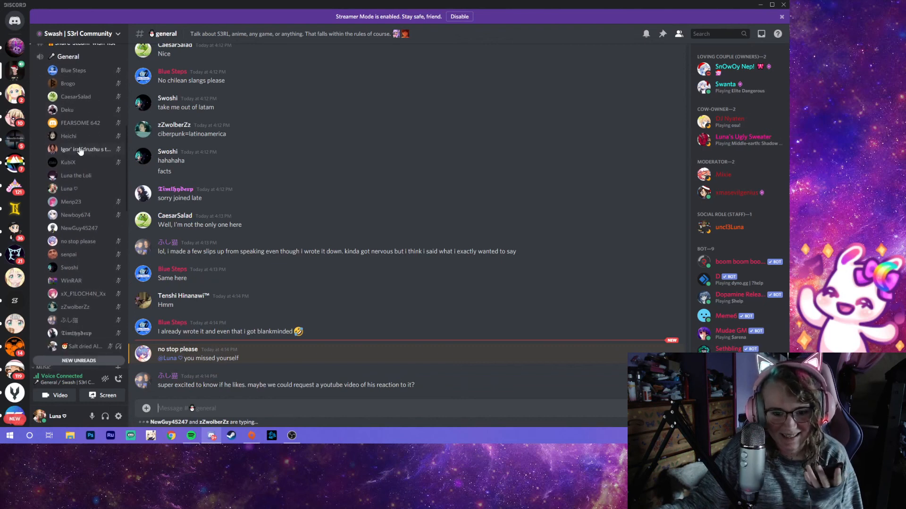
scroll(down, 3)
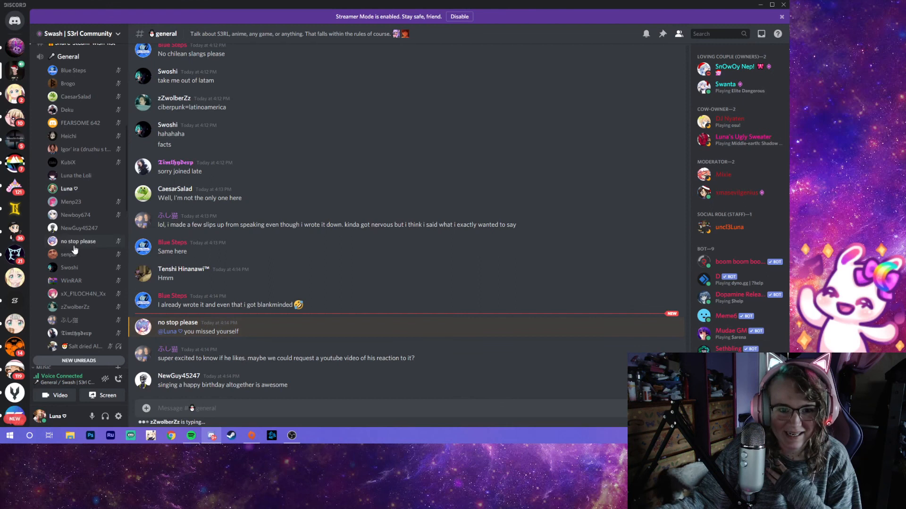
mouse_move(68, 162)
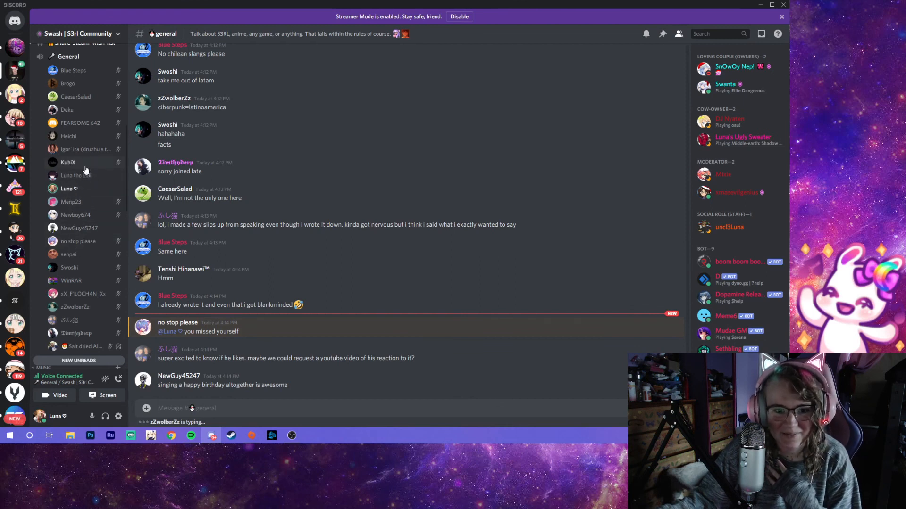